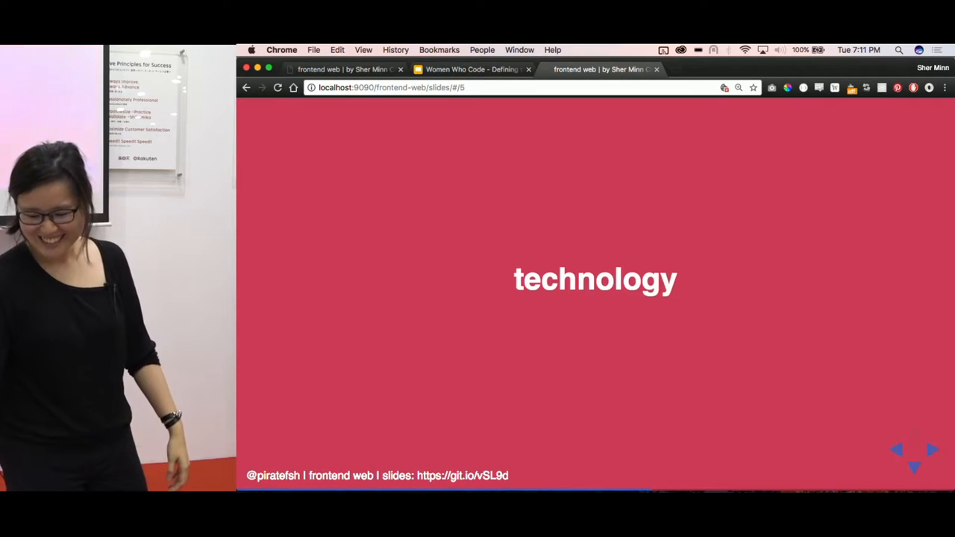
# Advance the deck to the 'to actual website:' slide showing the Viki login screenshot
pyautogui.click(897, 449)
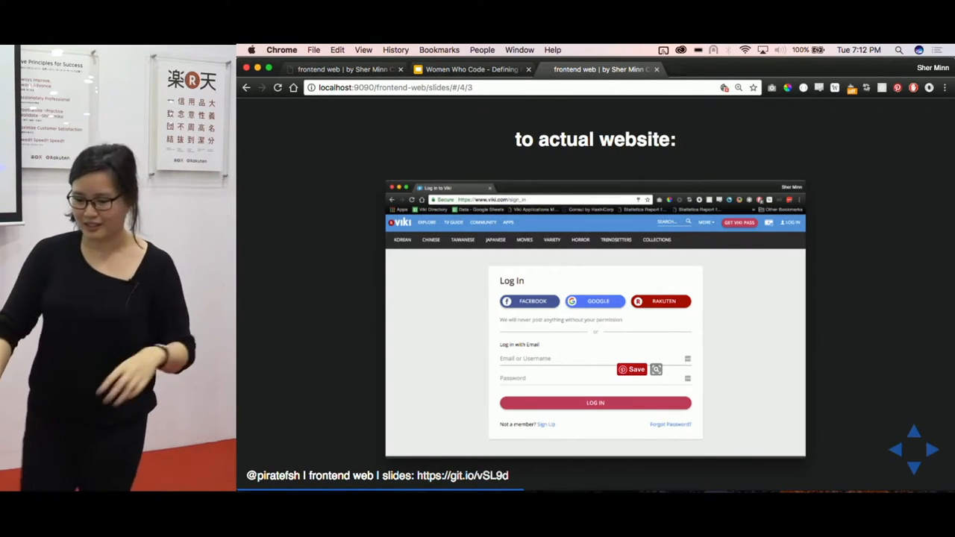
pyautogui.moveTo(898, 149)
pyautogui.write('dfdd')
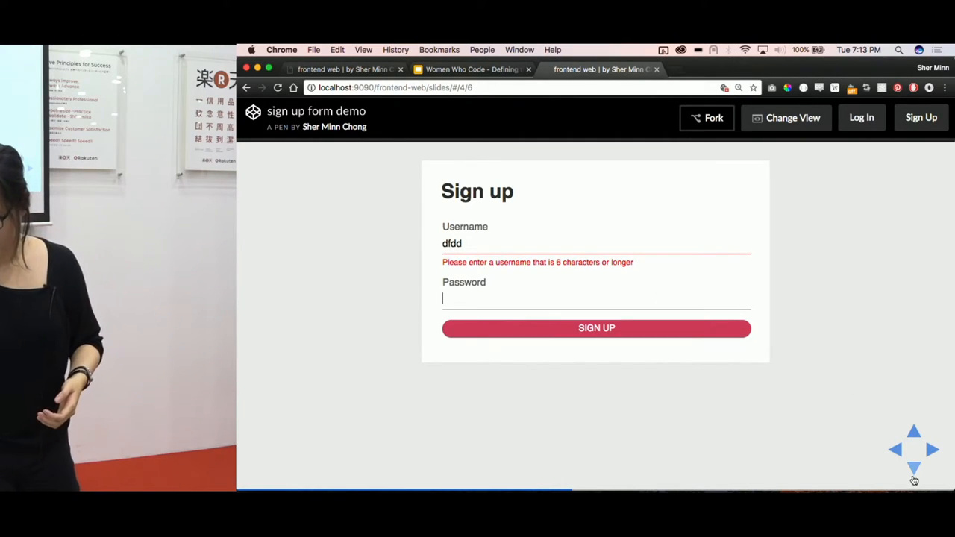
# Open the sign-up form demo pen and comment out its code to show bare HTML
pyautogui.click(913, 470)
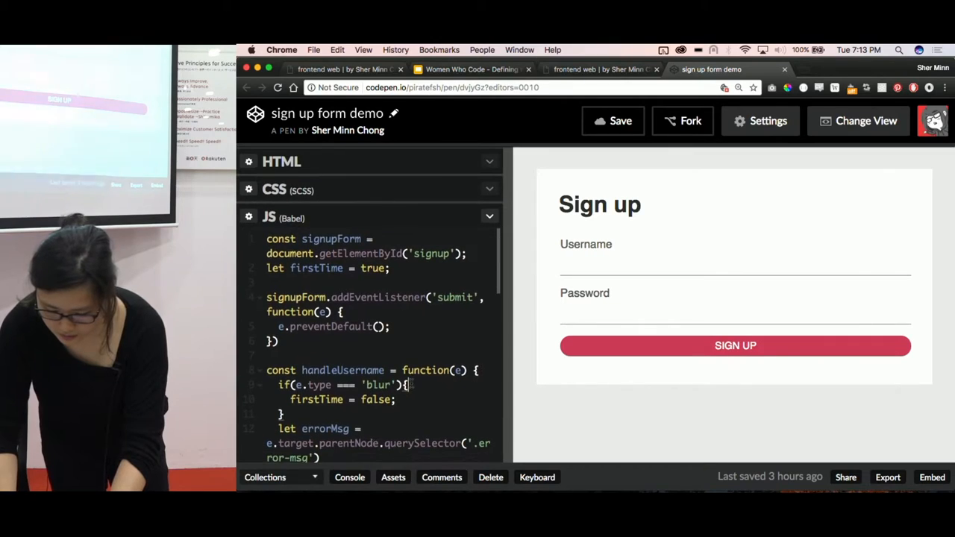
pyautogui.press('cmd+/')
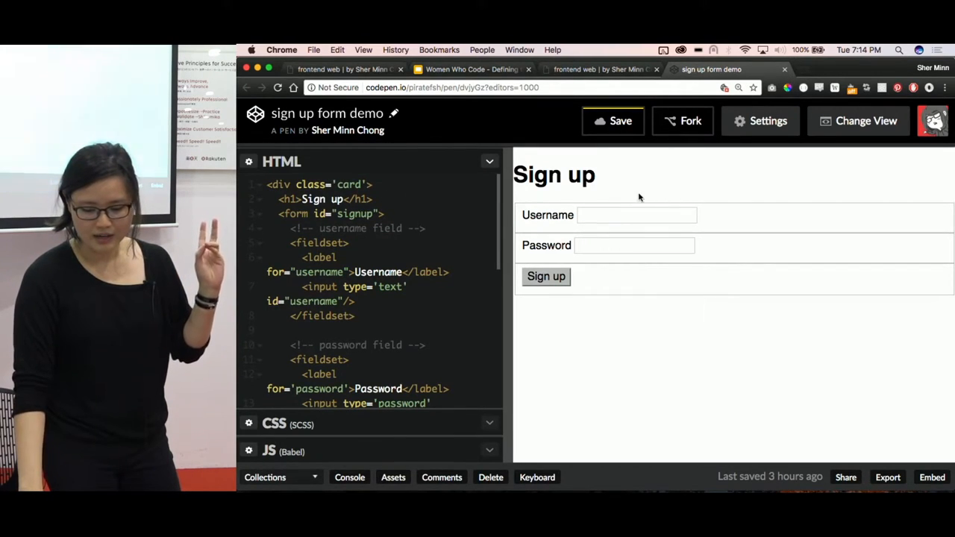
pyautogui.moveTo(619, 190)
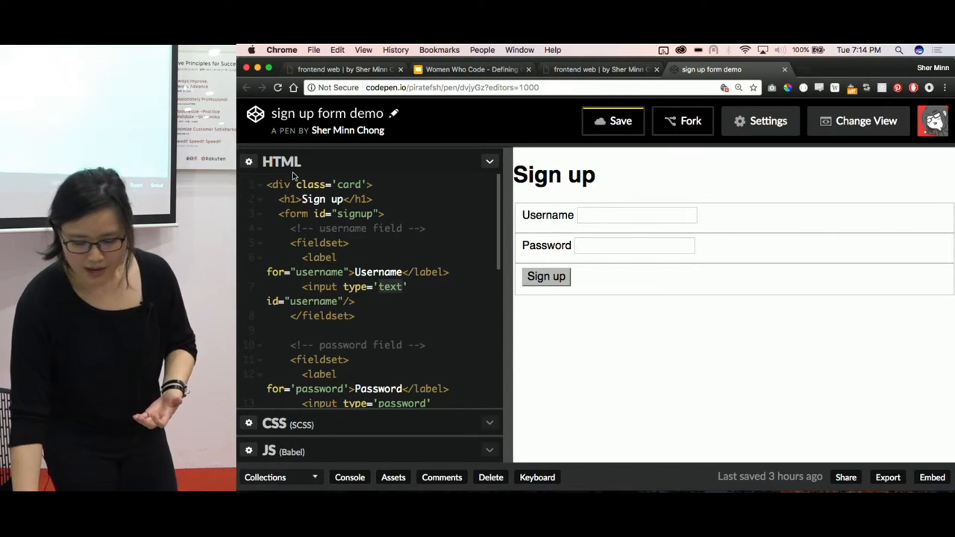
# Enter 'dfsf' in the form, review the uncommented CSS rules, and open the JavaScript code
pyautogui.write('dfsf')
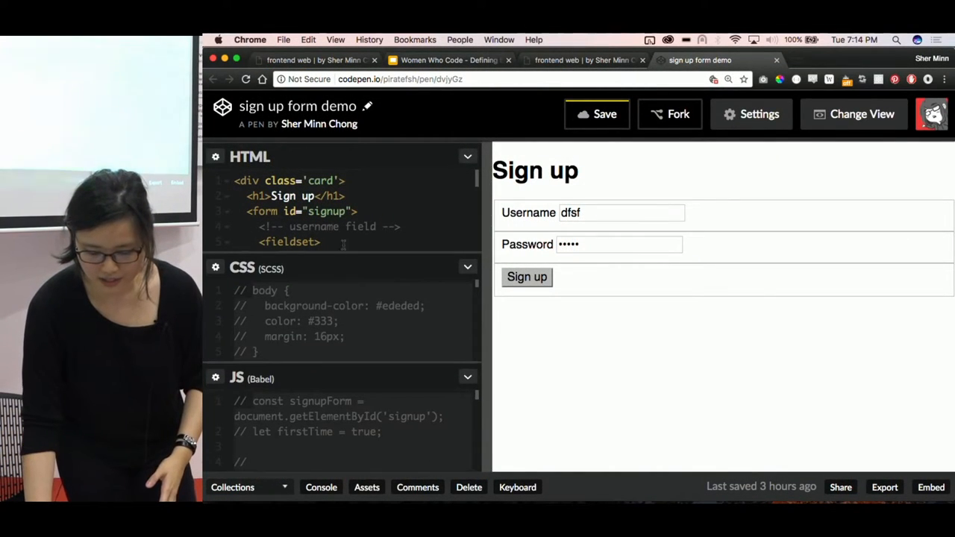
pyautogui.click(468, 156)
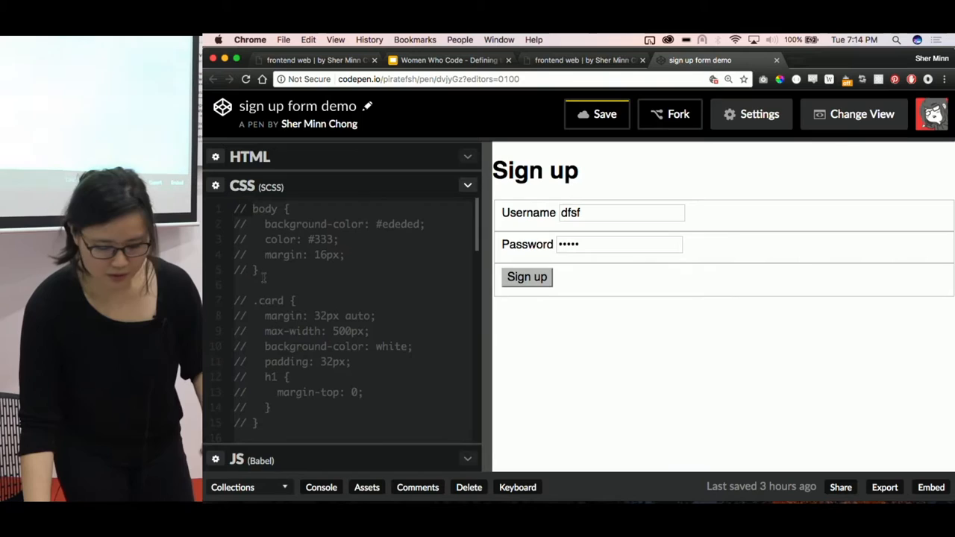
pyautogui.scroll(-3)
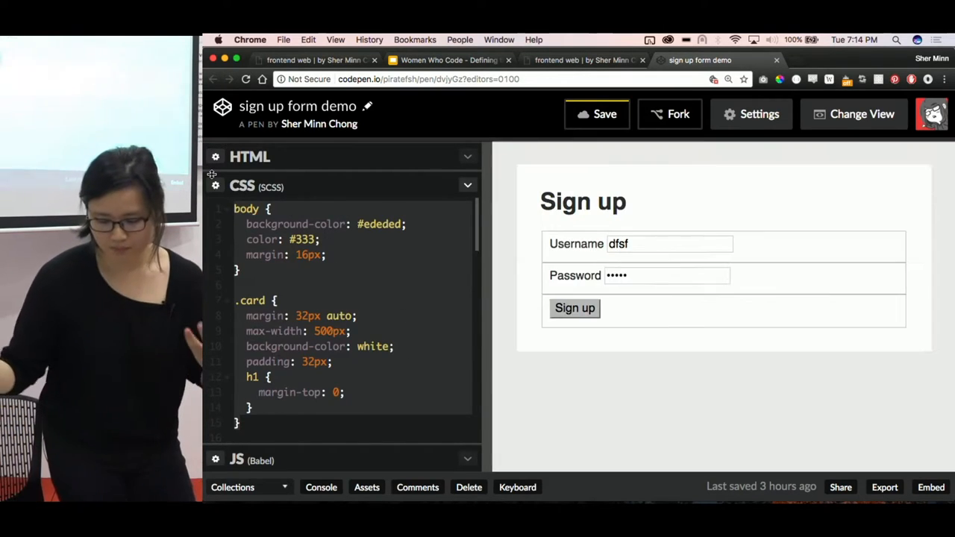
pyautogui.scroll(-3)
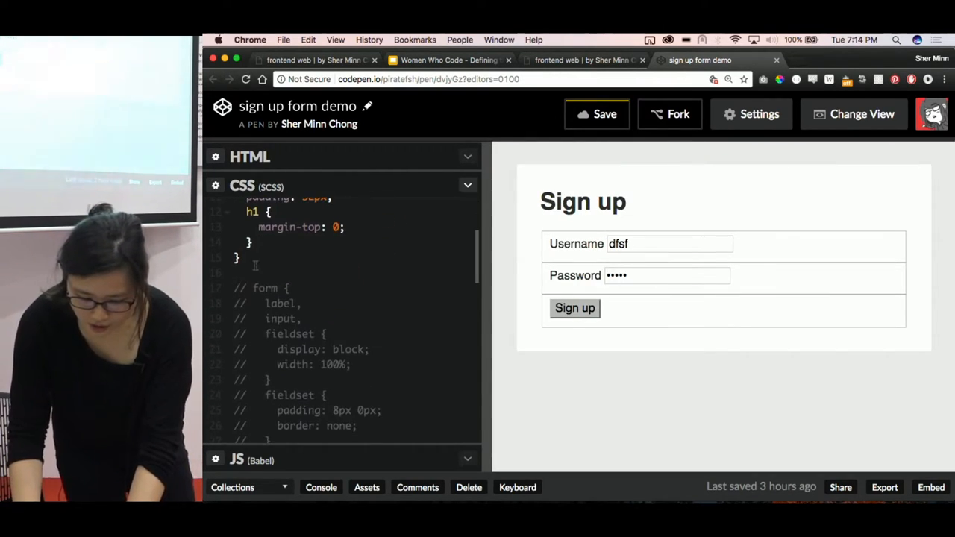
pyautogui.scroll(-3)
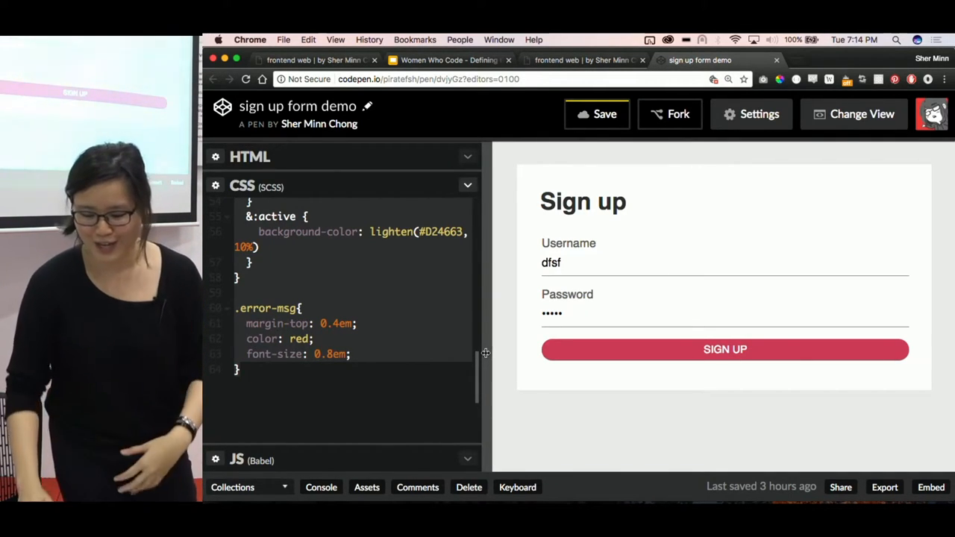
pyautogui.doubleClick(550, 263)
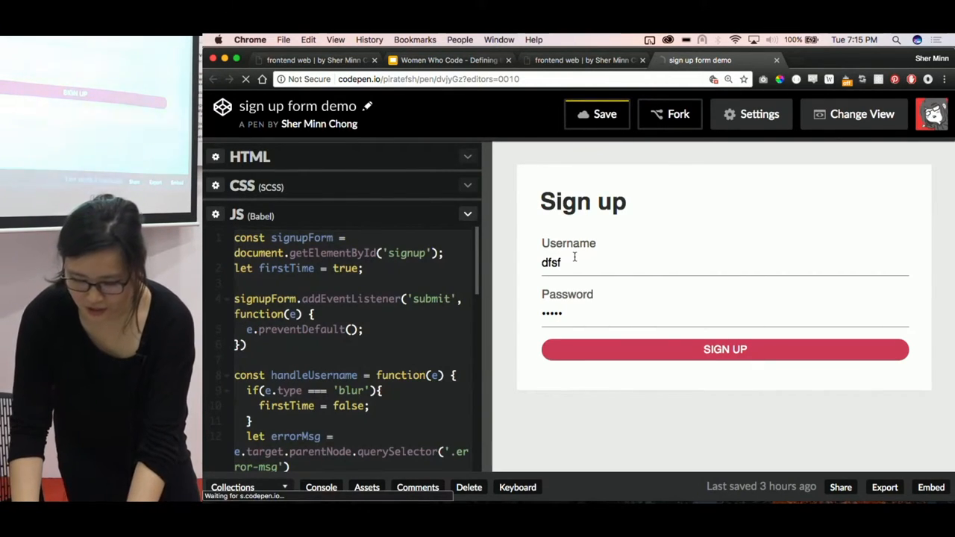
# Type 'sher' into the sign-up form's username field
pyautogui.write('sher')
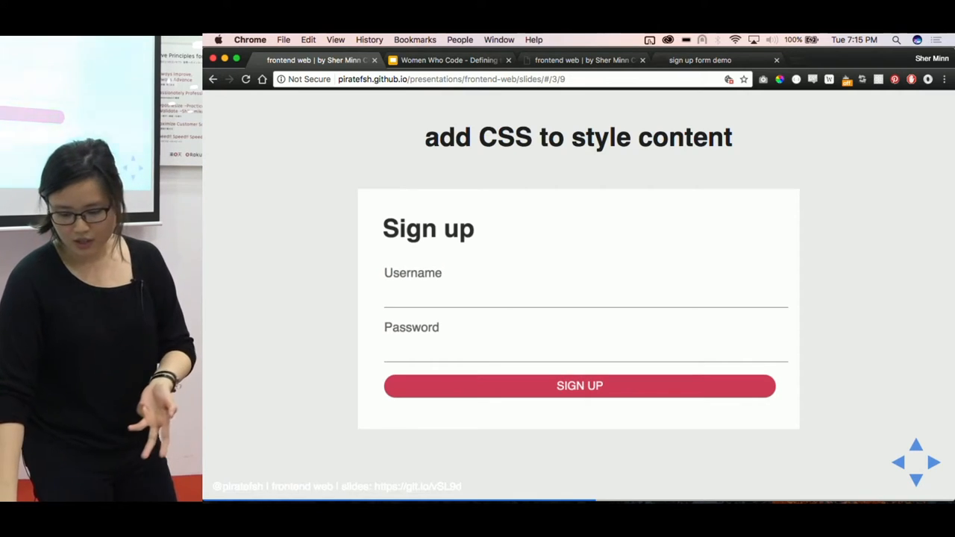
# On 'use JS to add interaction', type 'h' to trigger the username error, then reach 'technology'
pyautogui.click(916, 462)
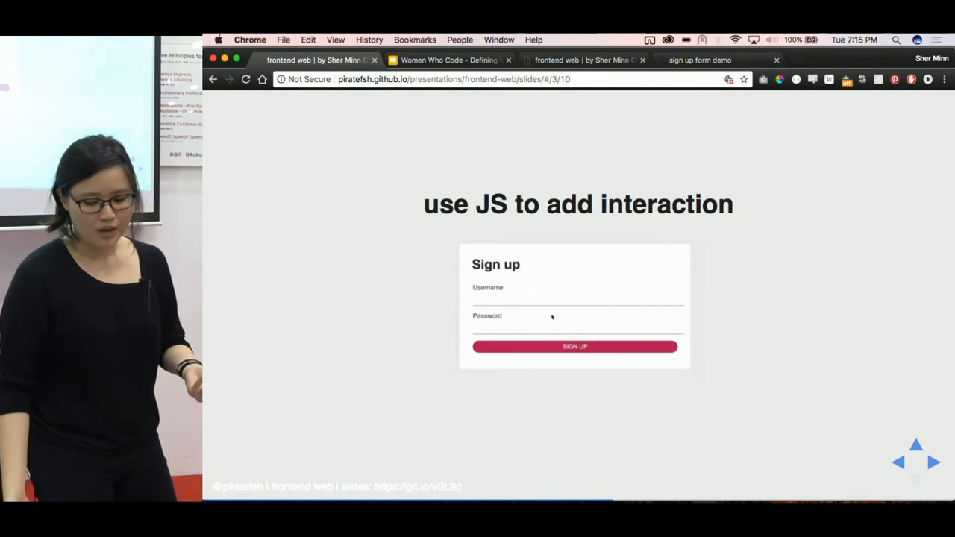
pyautogui.write('h')
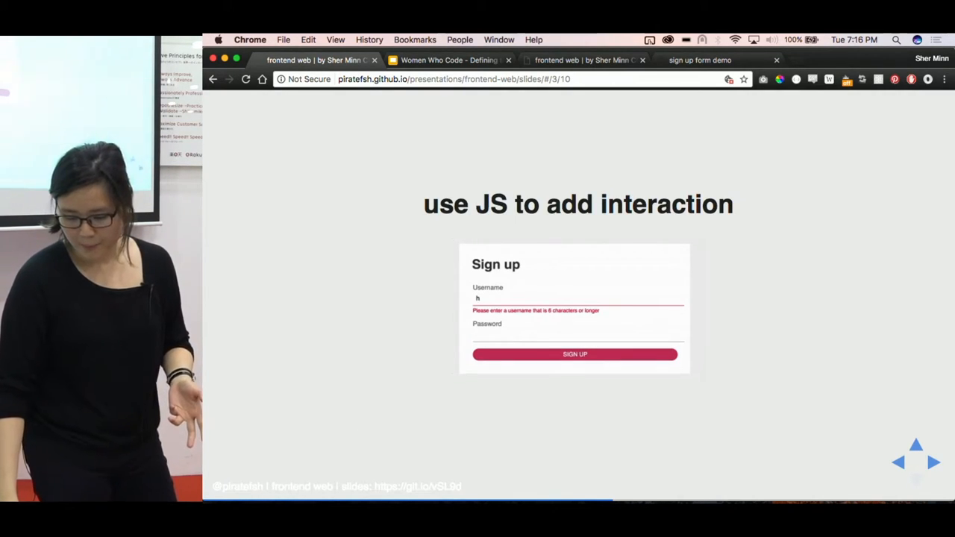
pyautogui.click(916, 462)
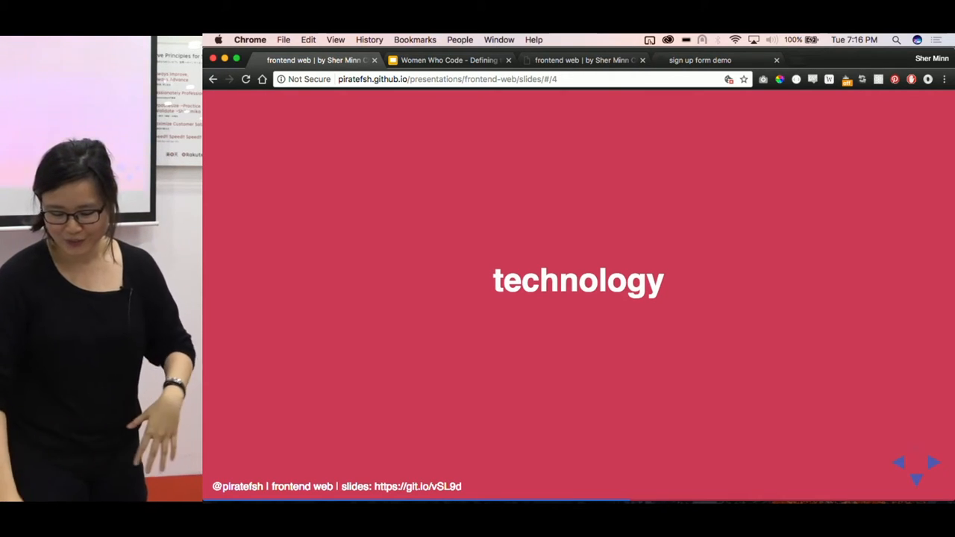
pyautogui.click(916, 462)
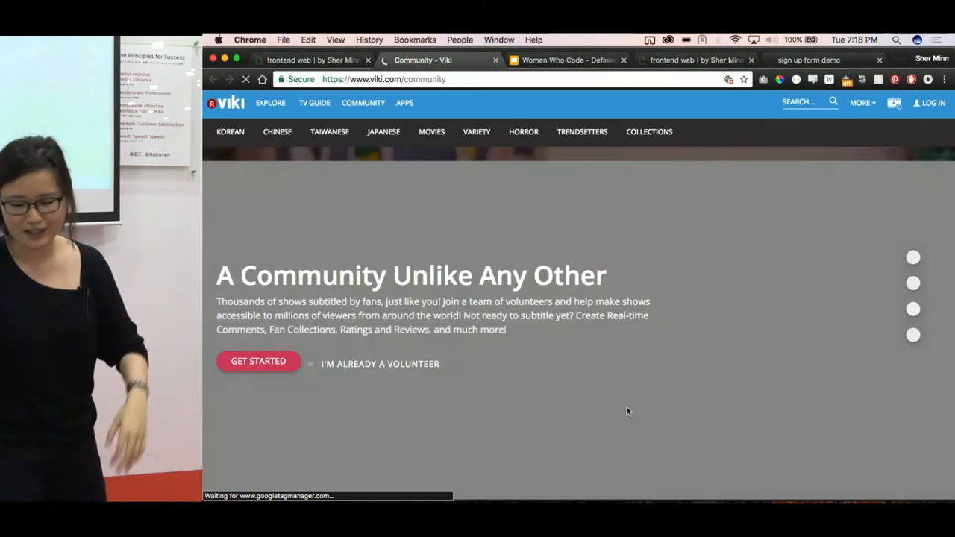
# Scroll the narrow-width Viki community page down to the QC Perks list
pyautogui.scroll(-3)
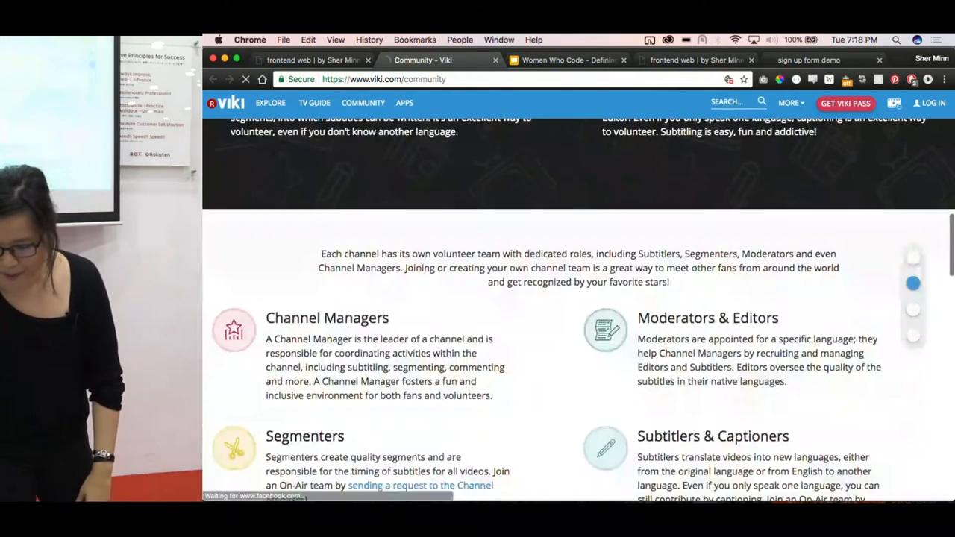
pyautogui.scroll(-3)
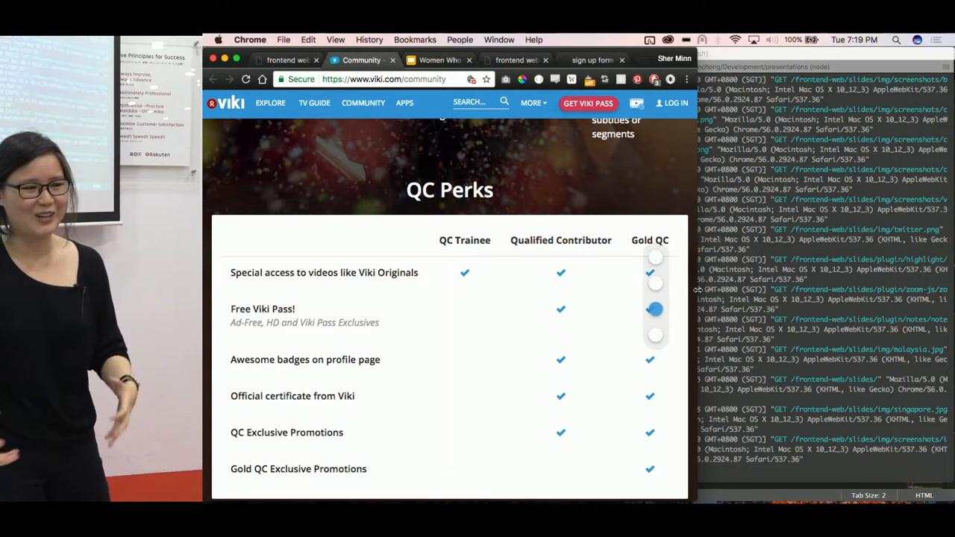
pyautogui.scroll(-3)
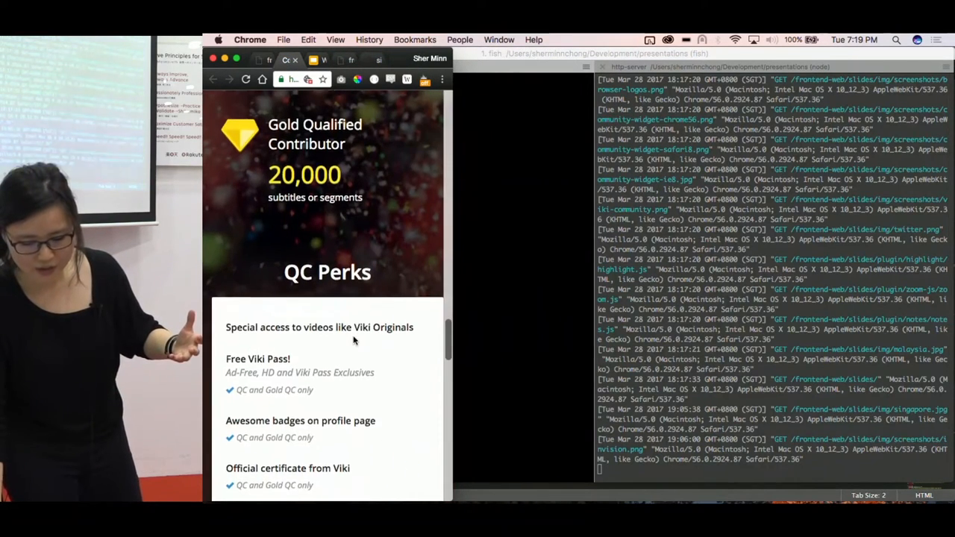
pyautogui.scroll(-3)
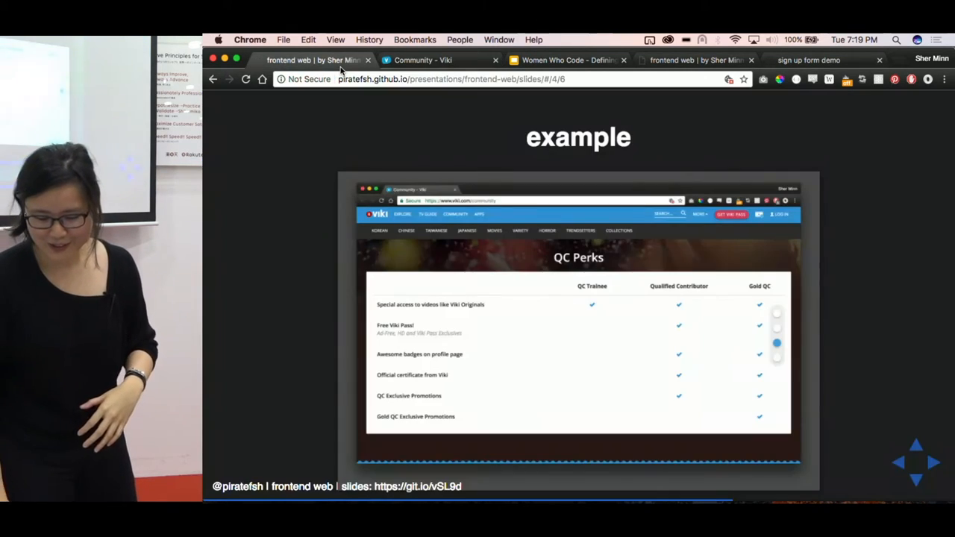
pyautogui.moveTo(242, 246)
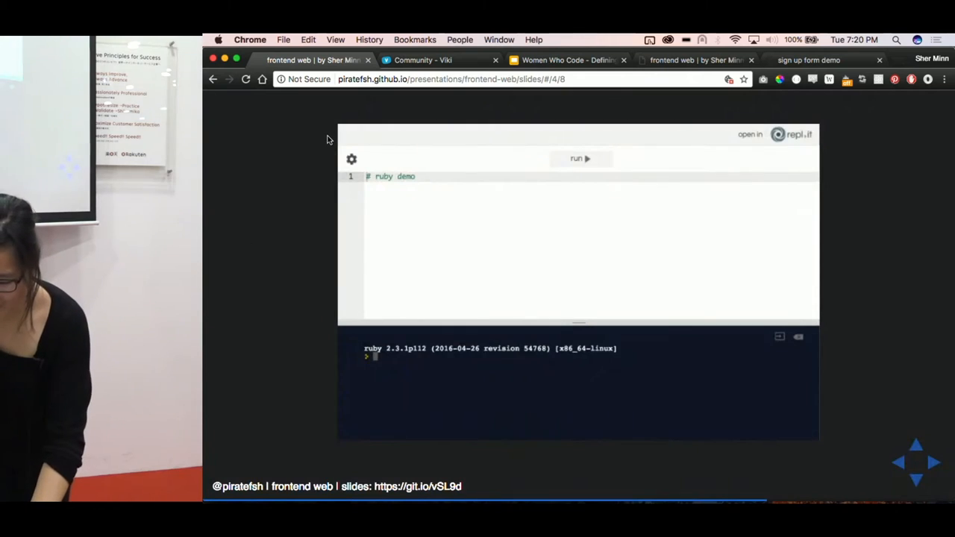
# Enlarge the Ruby console, evaluate 42/2 and 42/'a', and advance to the JavaScript console slide
pyautogui.moveTo(578, 323); pyautogui.dragTo(570, 185)
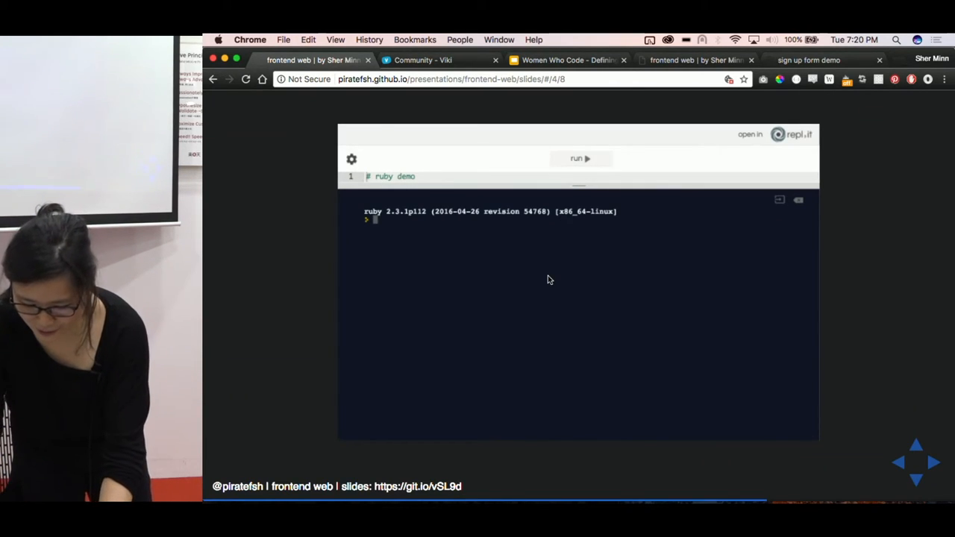
pyautogui.write('42/2')
pyautogui.write('42/0')
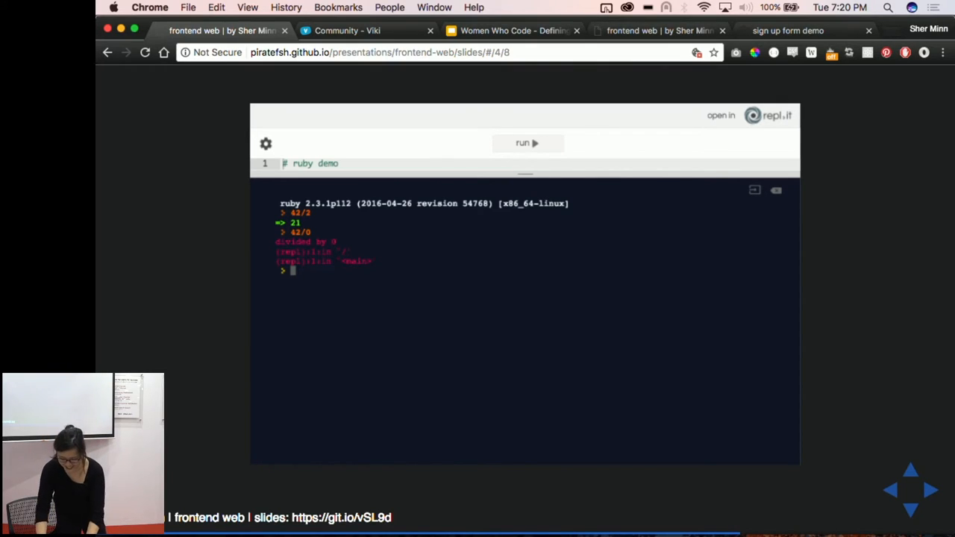
pyautogui.write("42/'a'")
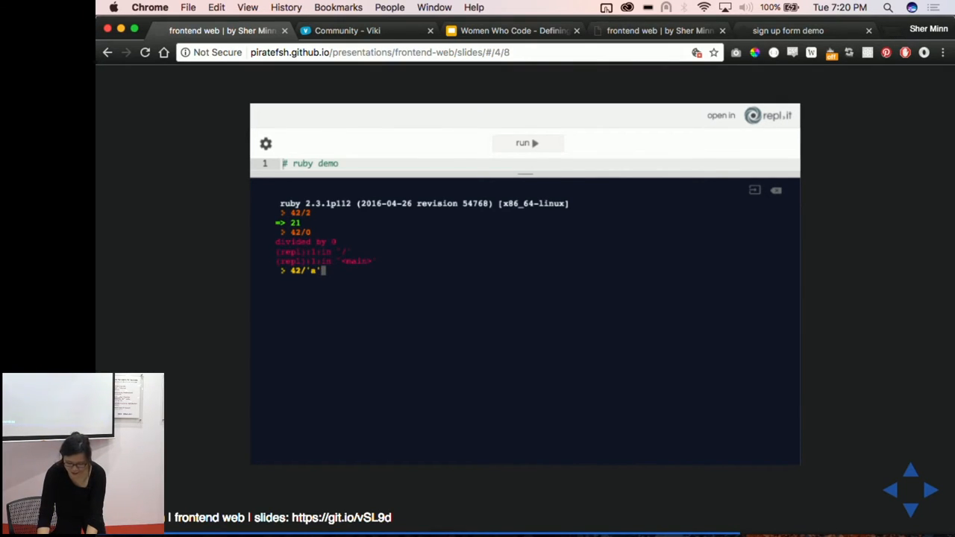
pyautogui.press('Return')
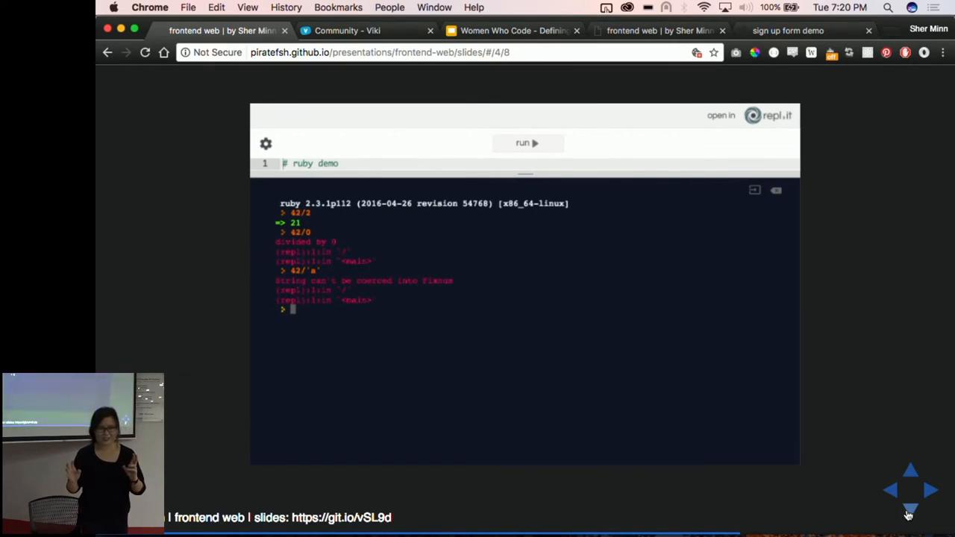
pyautogui.click(931, 490)
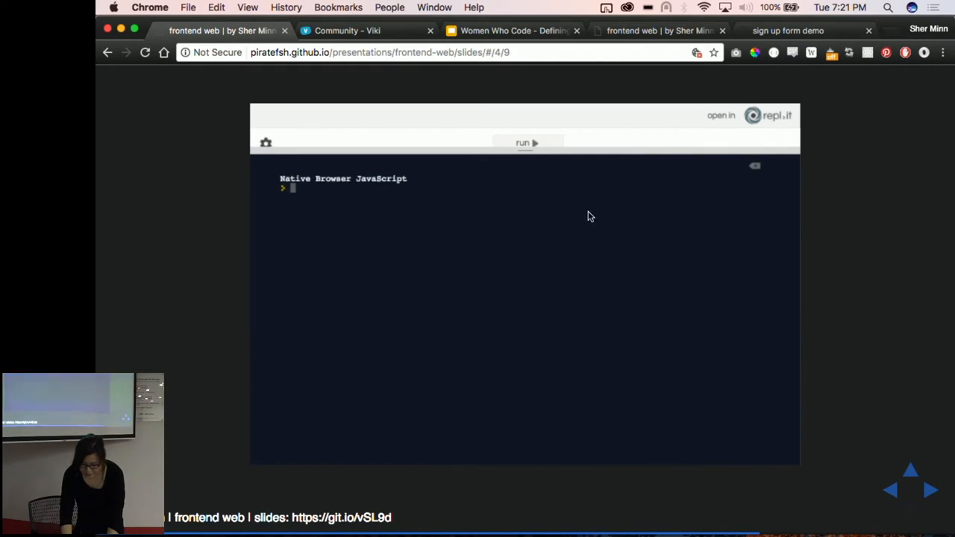
# Evaluate 42/2 as 21 and 42/0 as Infinity, then begin typing -42/0
pyautogui.write('432')
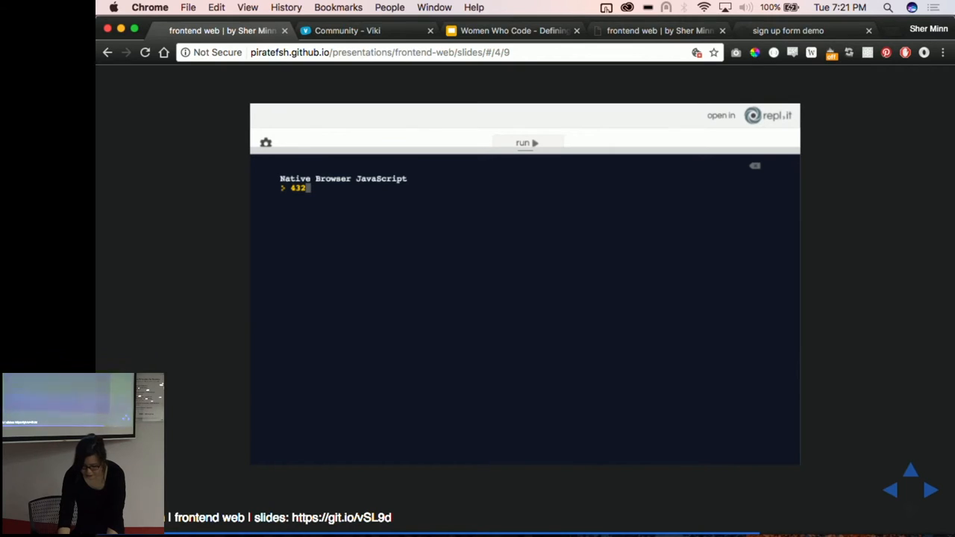
pyautogui.press('Backspace')
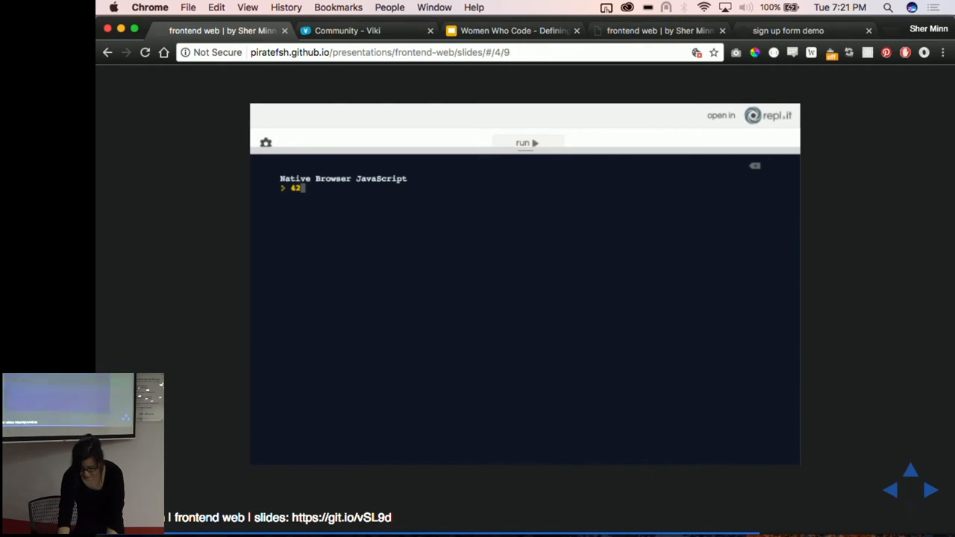
pyautogui.press('Return')
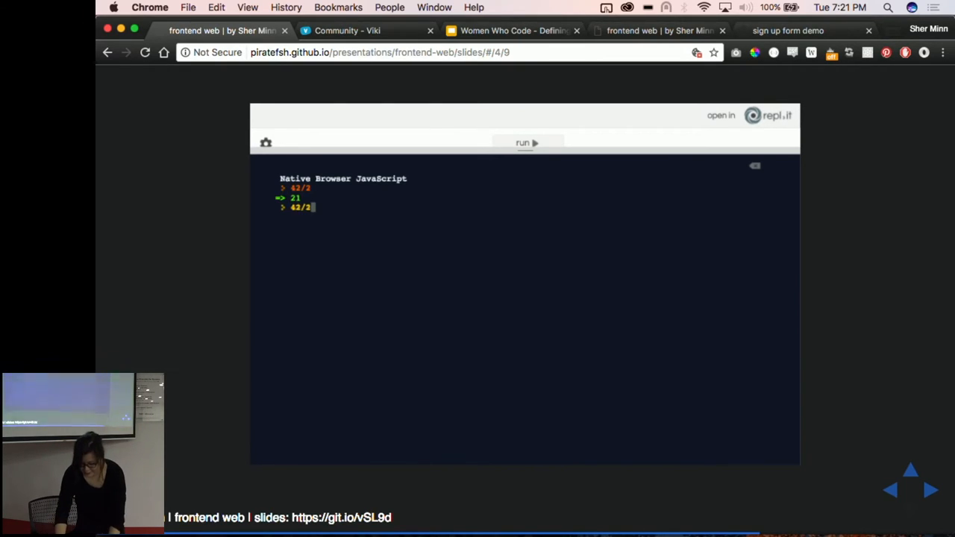
pyautogui.write('0')
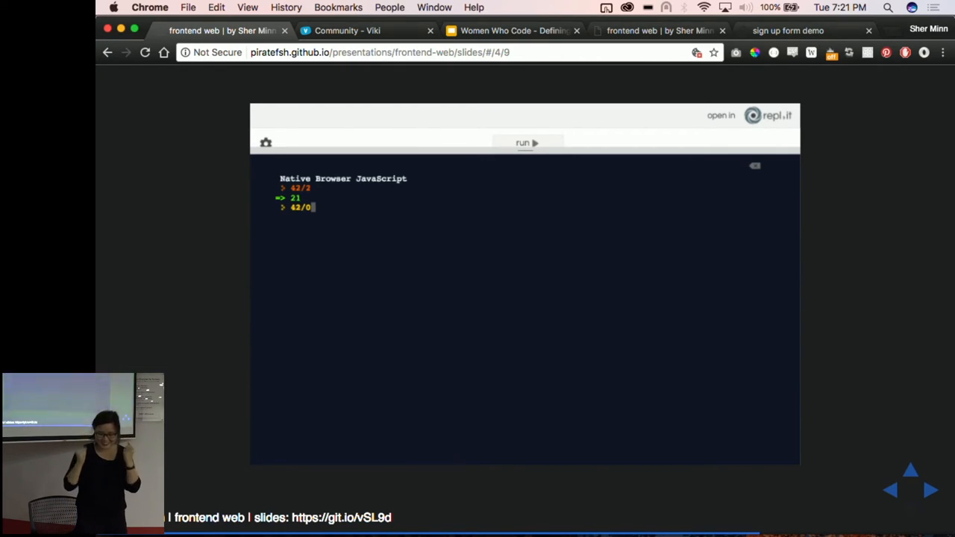
pyautogui.press('Return')
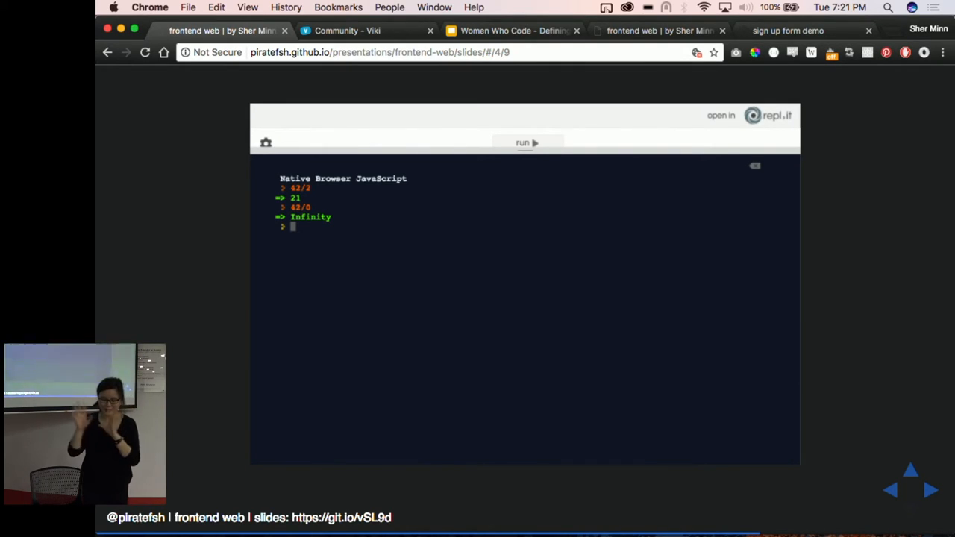
pyautogui.write('42/0')
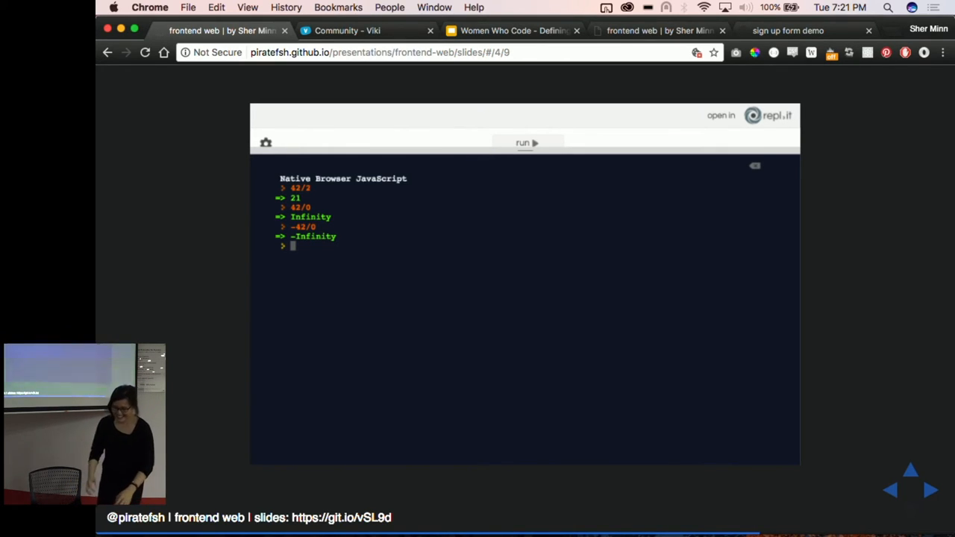
# Evaluate Infinity - Infinity, then run typeof NaN to show it returns 'number'
pyautogui.write('Inifi')
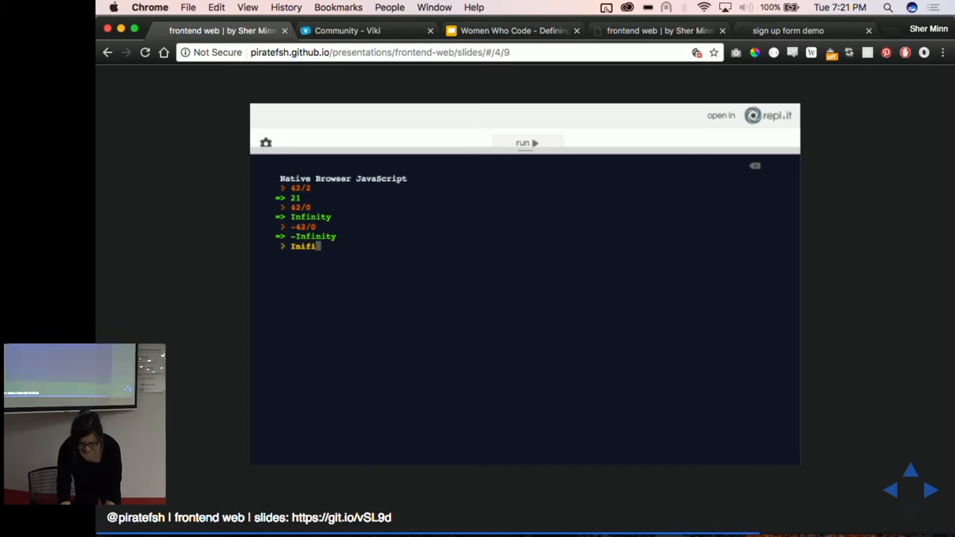
pyautogui.write('Infinity =')
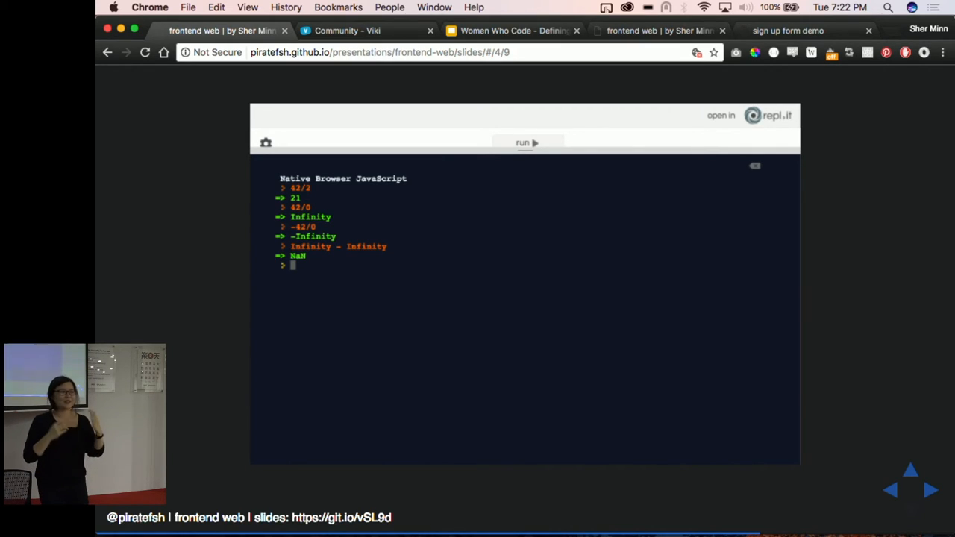
pyautogui.moveTo(839, 201)
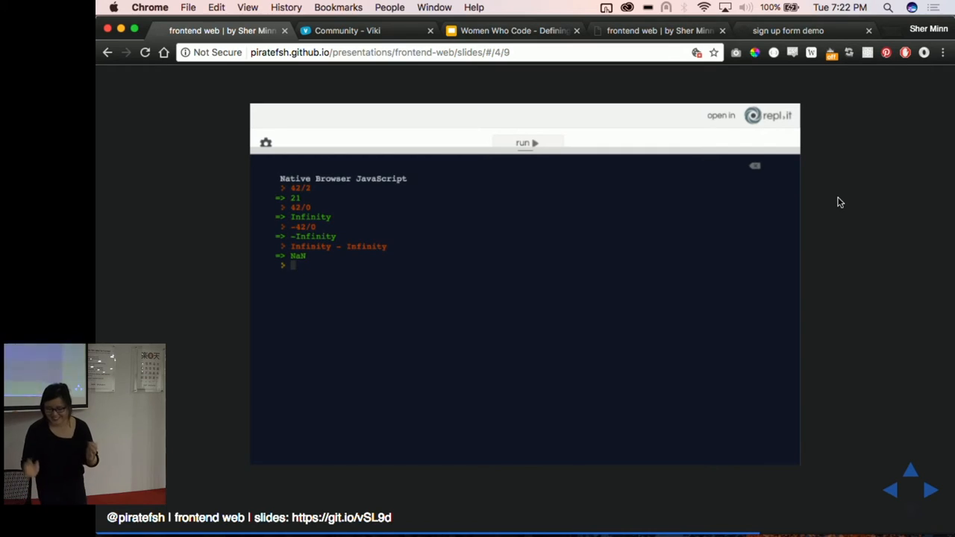
pyautogui.moveTo(611, 326)
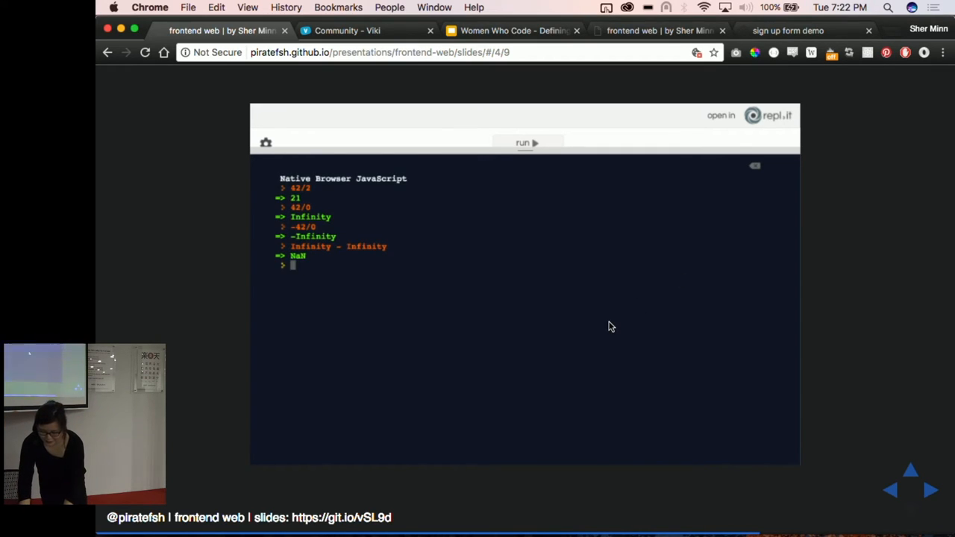
pyautogui.write('ty')
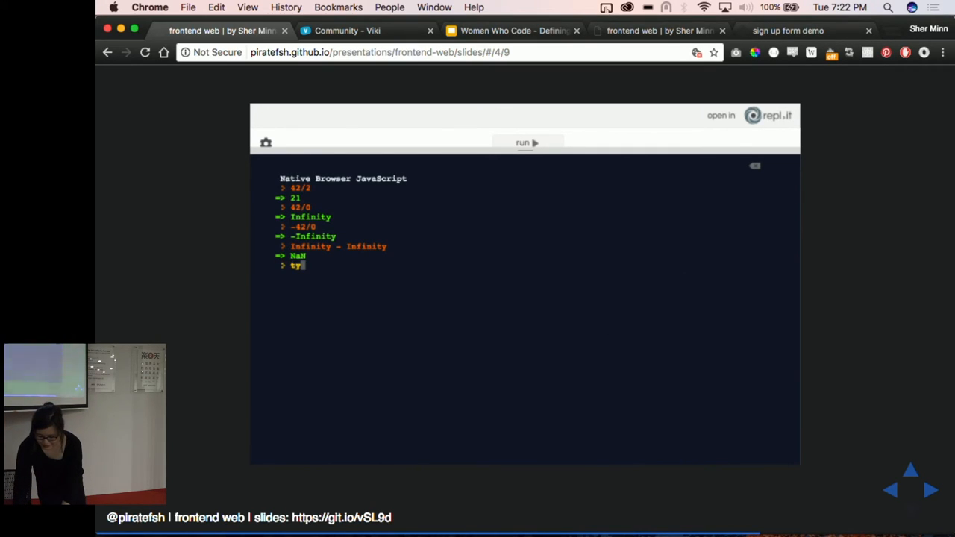
pyautogui.write('peof N')
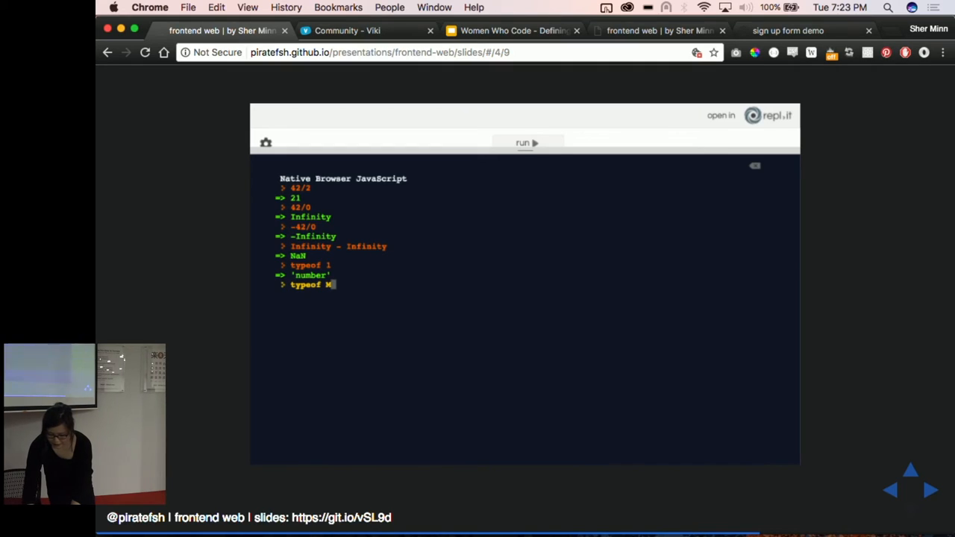
pyautogui.write('aN')
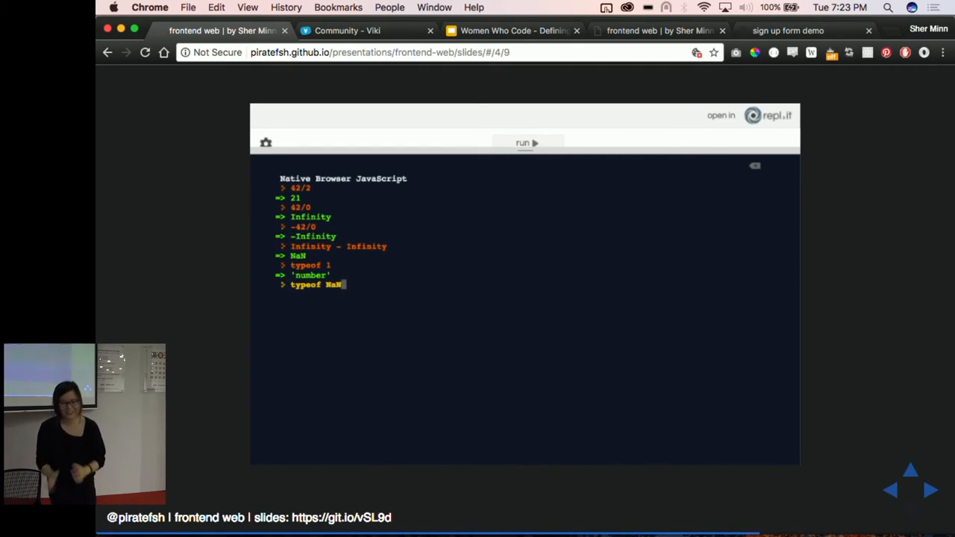
pyautogui.press('Return')
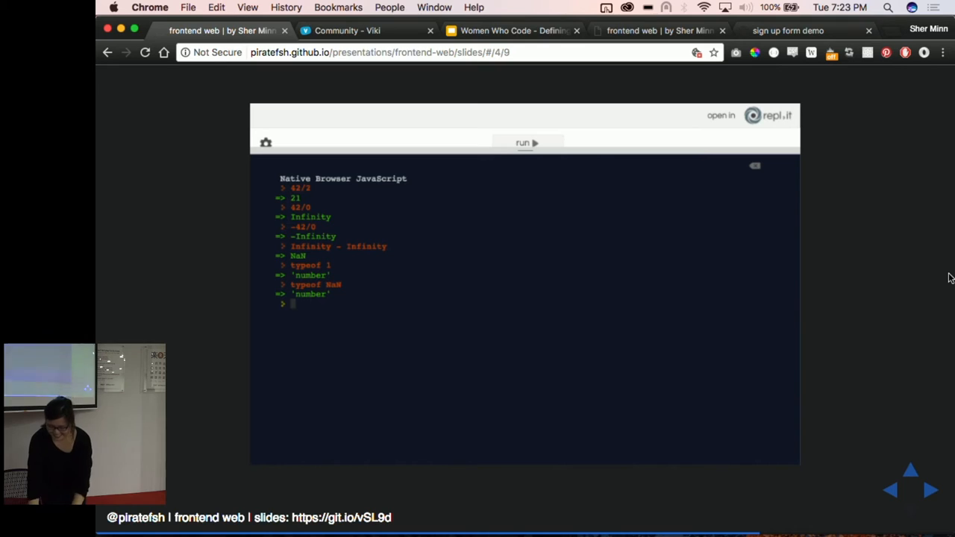
# Advance past the repl.it demo to the 'Shake vigorously' slide
pyautogui.click(930, 490)
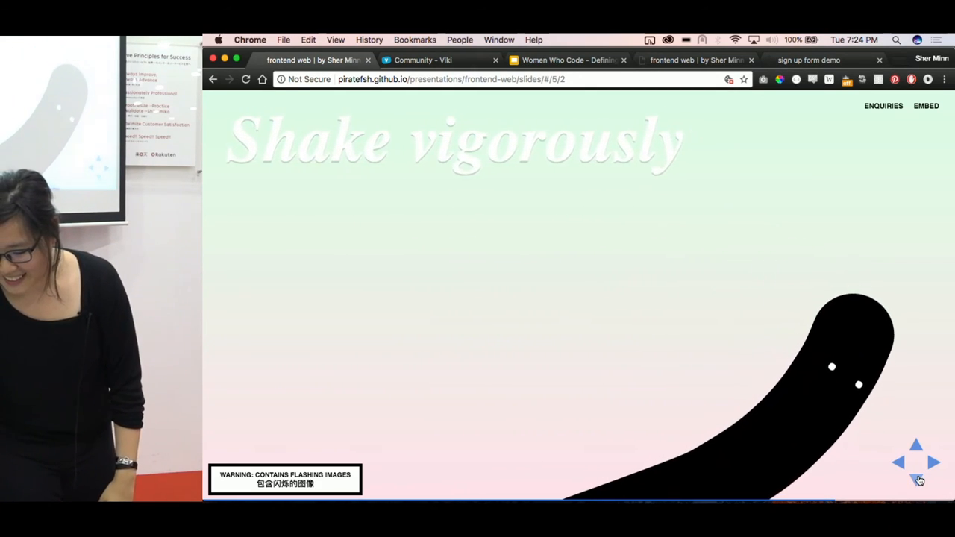
# Advance through the animated triangles slide to Lynn Fisher's A Single Div drawings
pyautogui.click(916, 481)
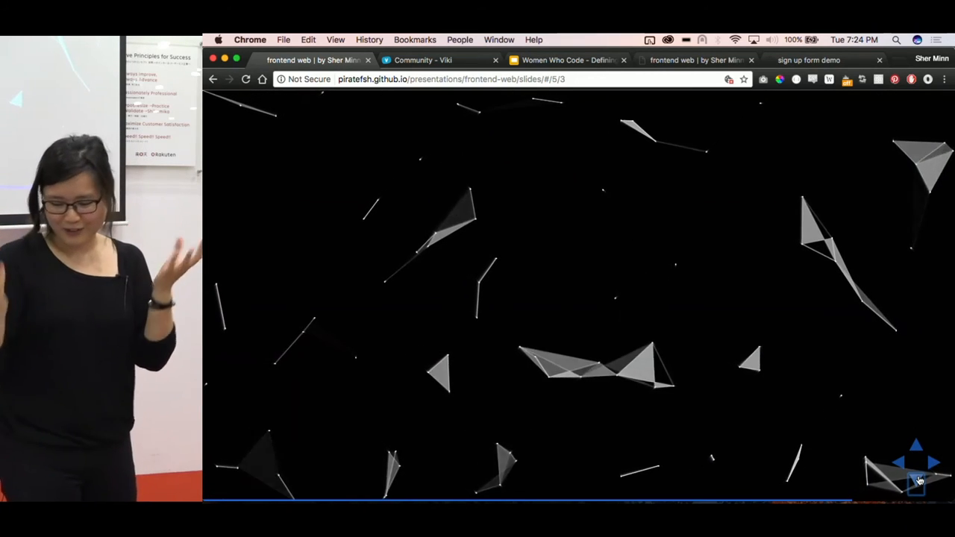
pyautogui.click(917, 484)
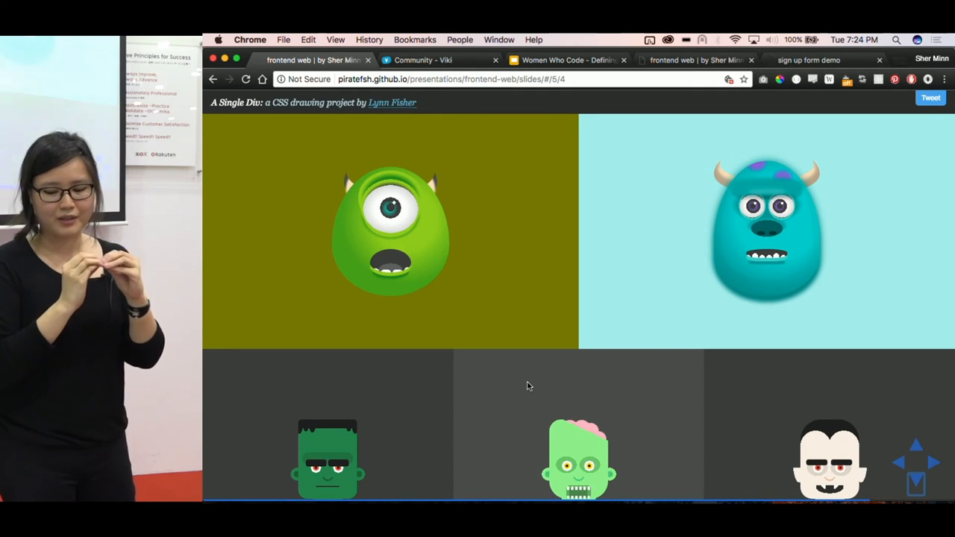
# Inspect the Mike Wazowski drawing's div and its CSS rules in DevTools
pyautogui.rightClick(388, 261)
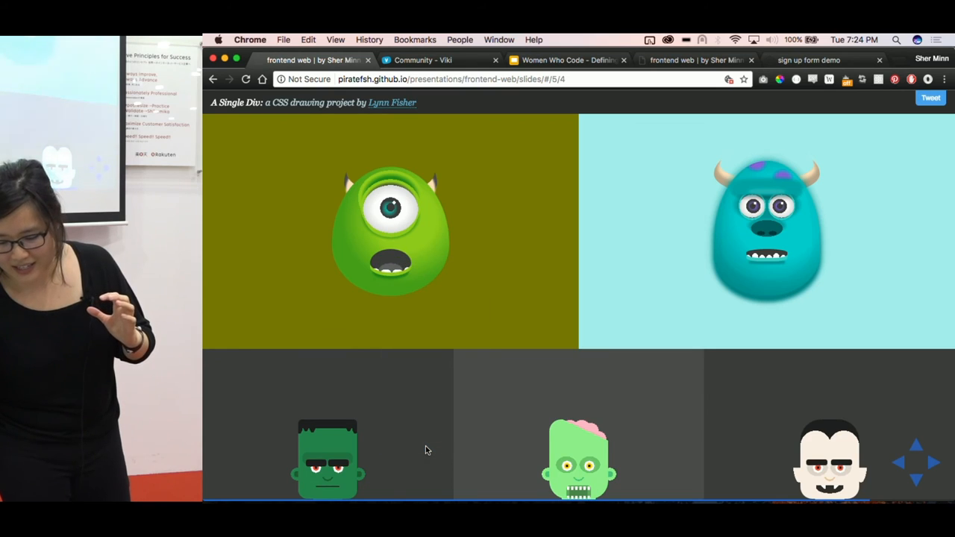
pyautogui.press('F12')
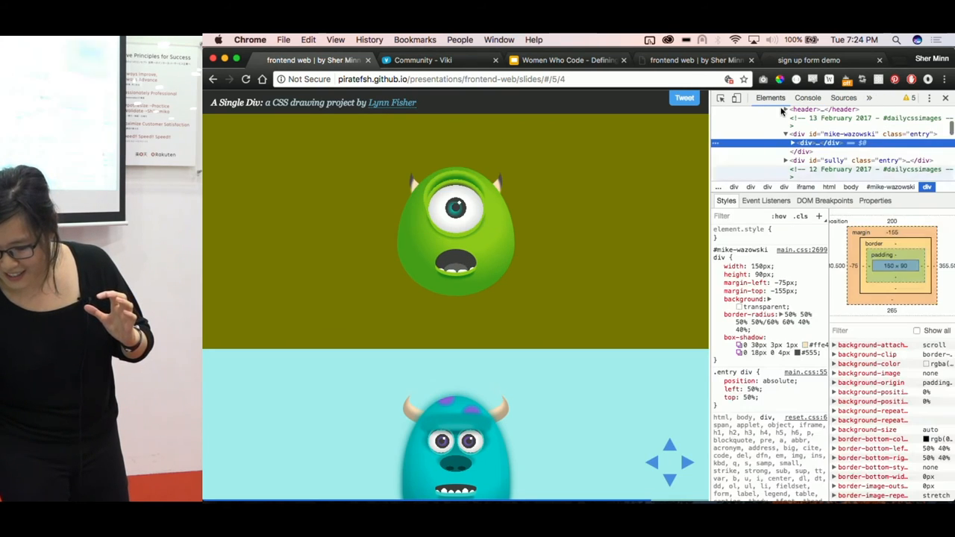
pyautogui.moveTo(821, 142)
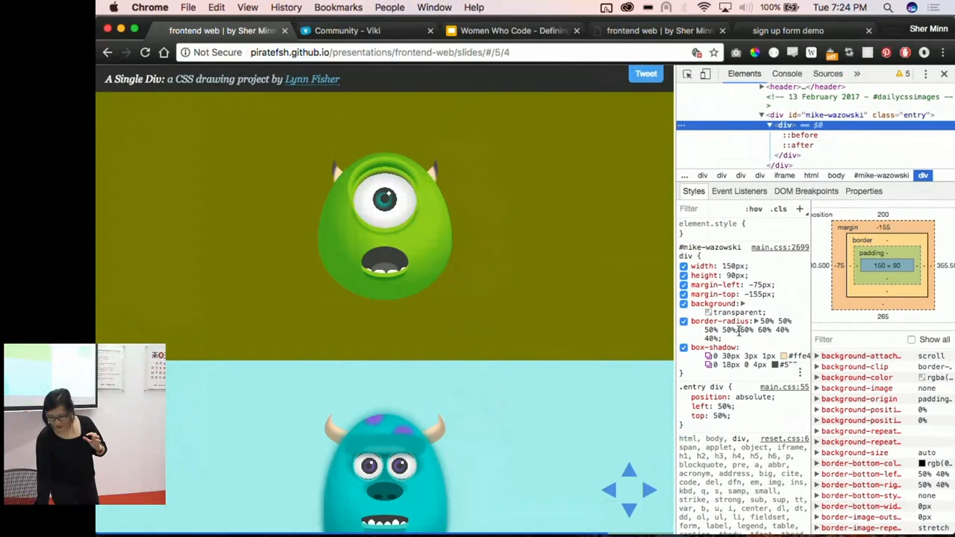
pyautogui.moveTo(798, 135)
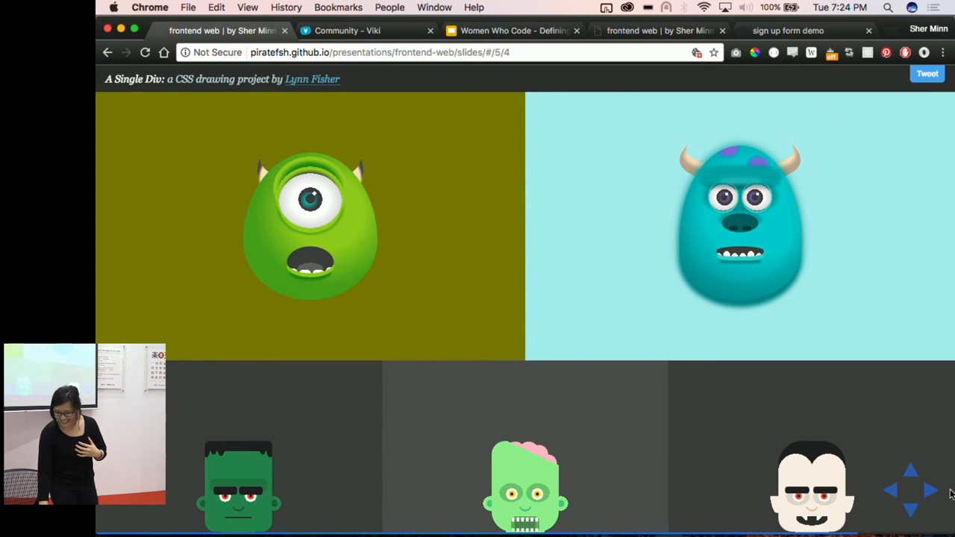
pyautogui.moveTo(910, 515)
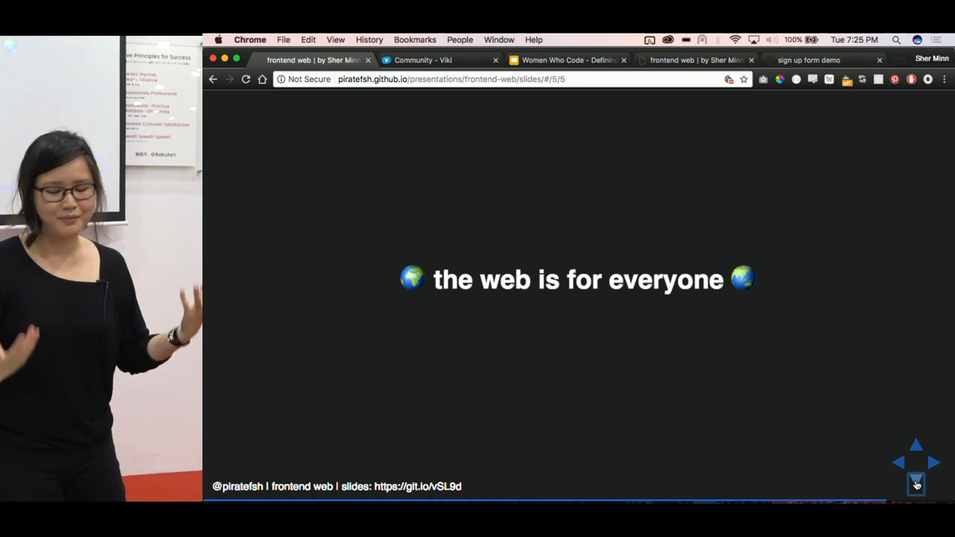
# Step through the low barrier to entry points to Geoff Graham's bass-playing quote
pyautogui.click(916, 483)
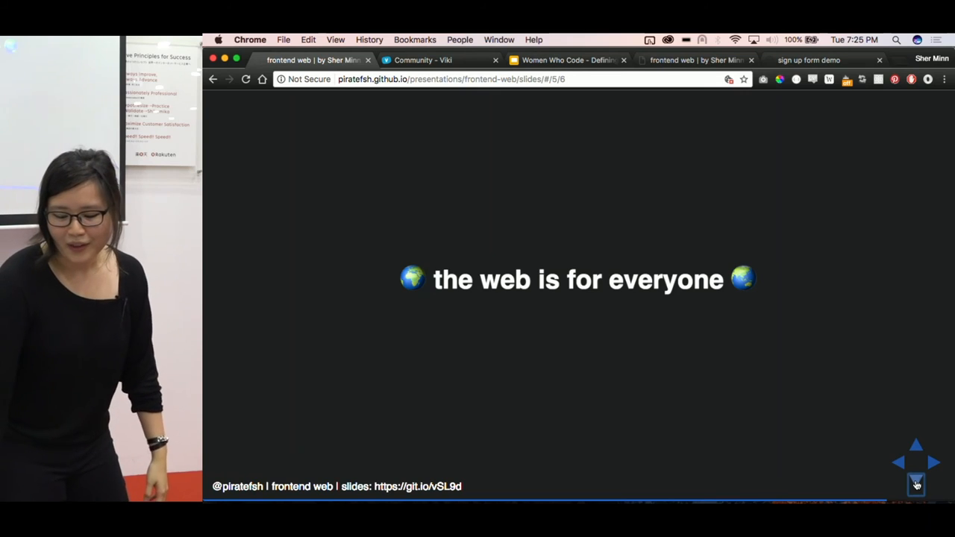
pyautogui.click(916, 483)
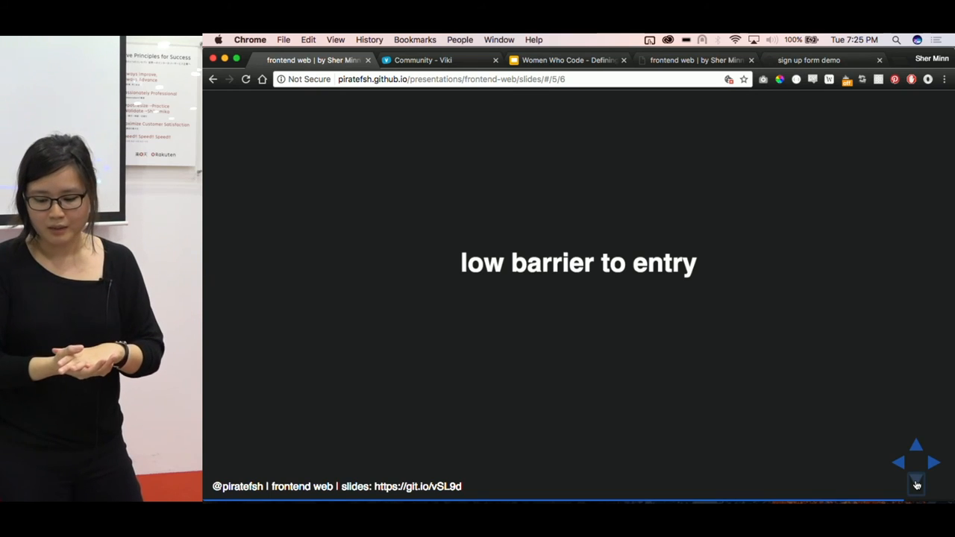
pyautogui.click(916, 484)
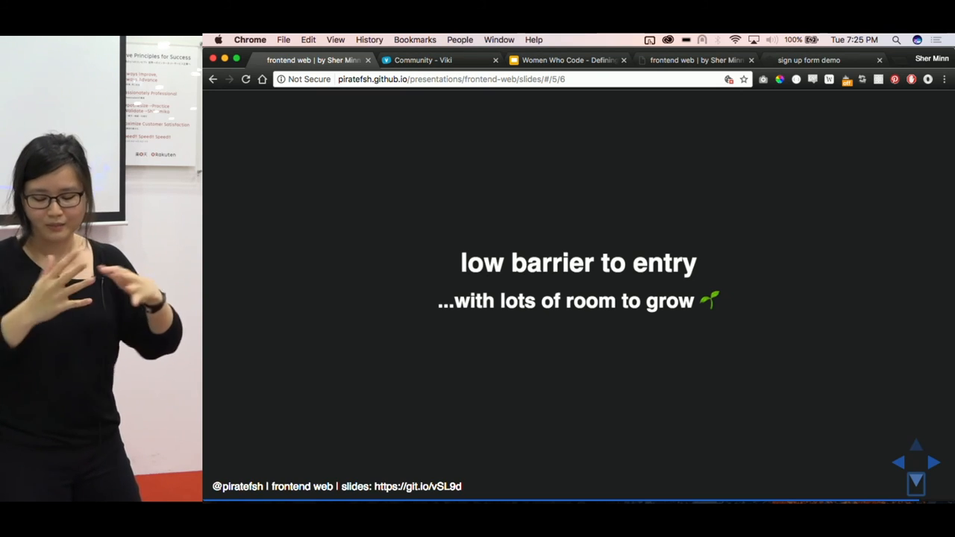
pyautogui.click(916, 483)
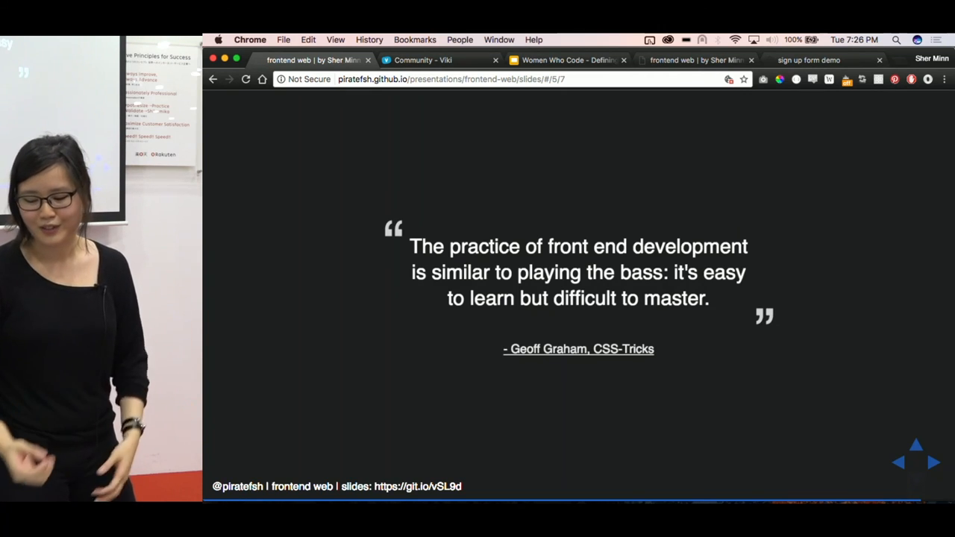
pyautogui.click(916, 463)
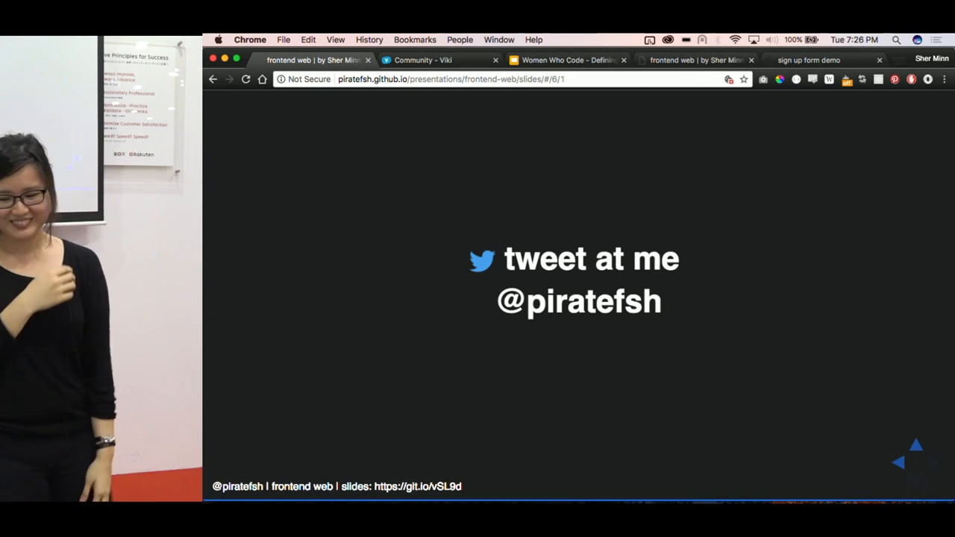
pyautogui.moveTo(917, 479)
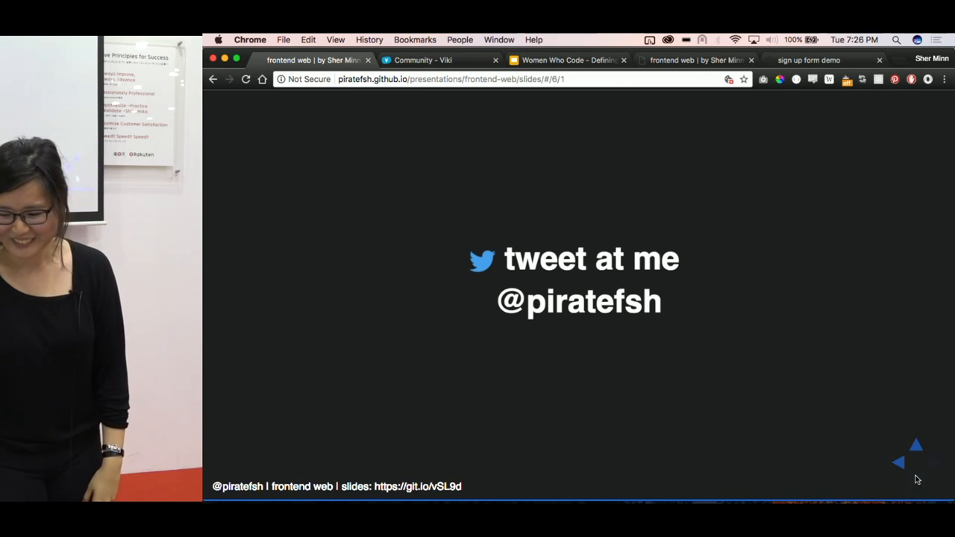